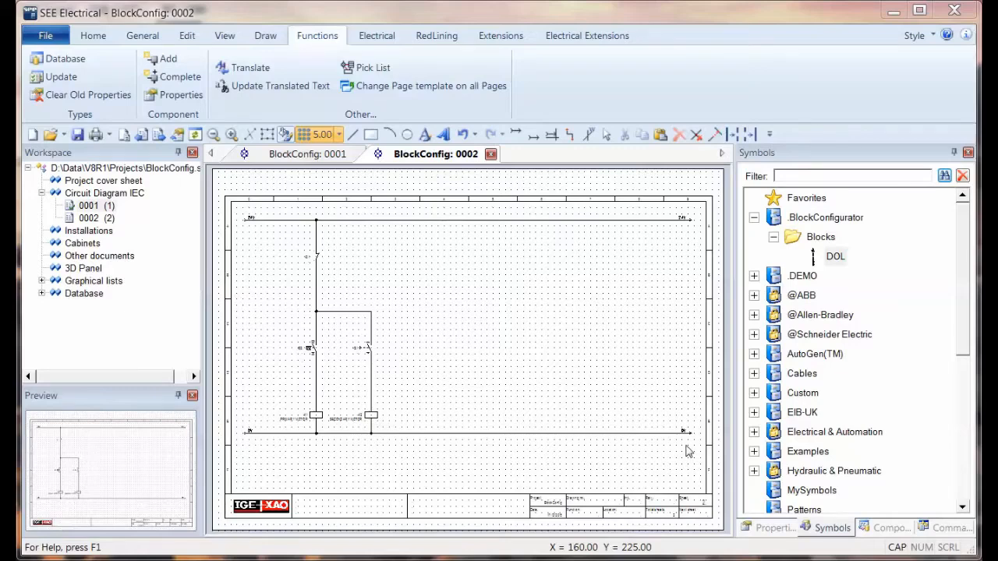
mouse_move(341, 393)
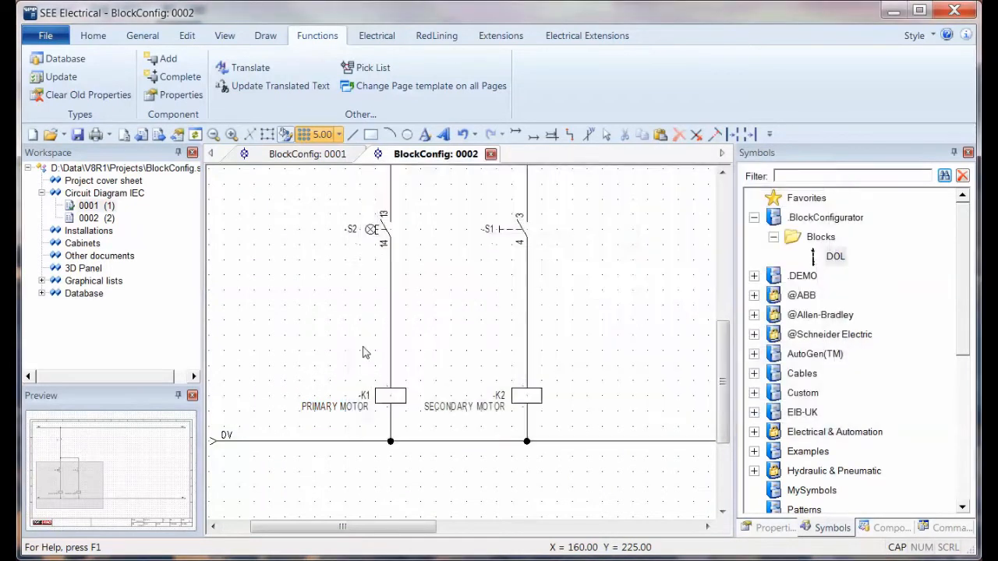
- Review the DOL control circuit on sheet 0002, then switch to sheet 0001's supply rails
click(307, 153)
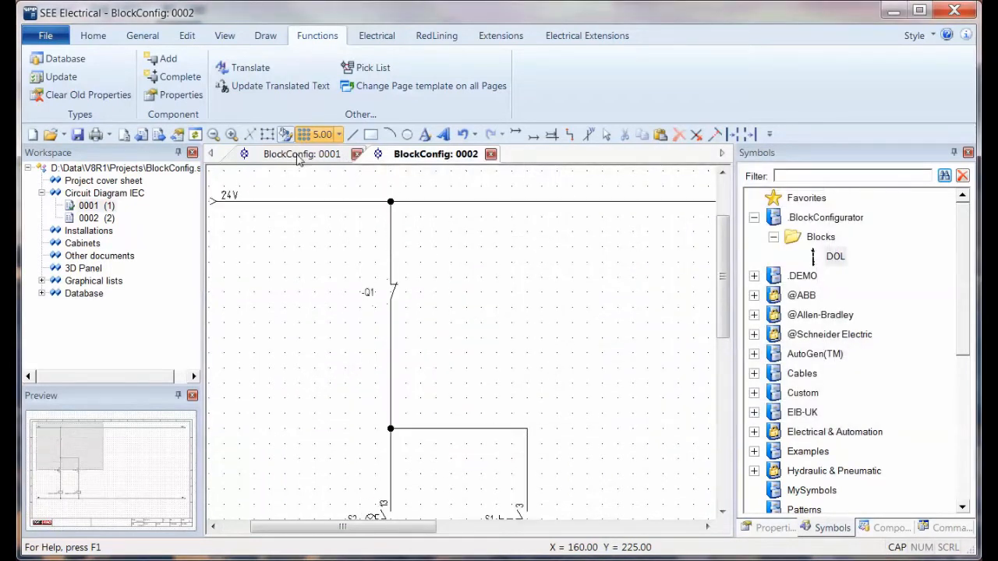
click(301, 154)
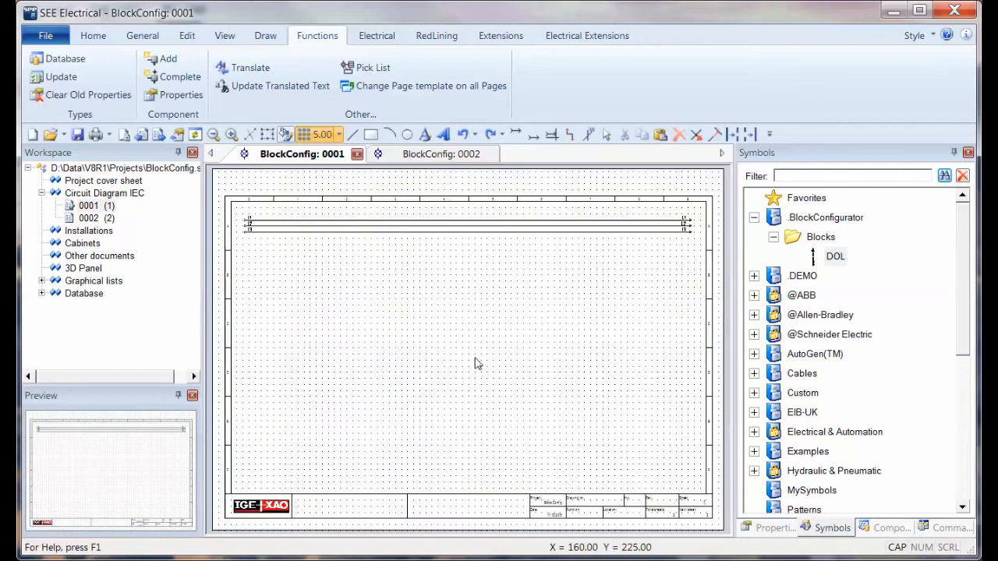
- Insert the DOL starter block on sheet 0001 and accept breaker designation -Q1
click(834, 255)
text(-Q1)
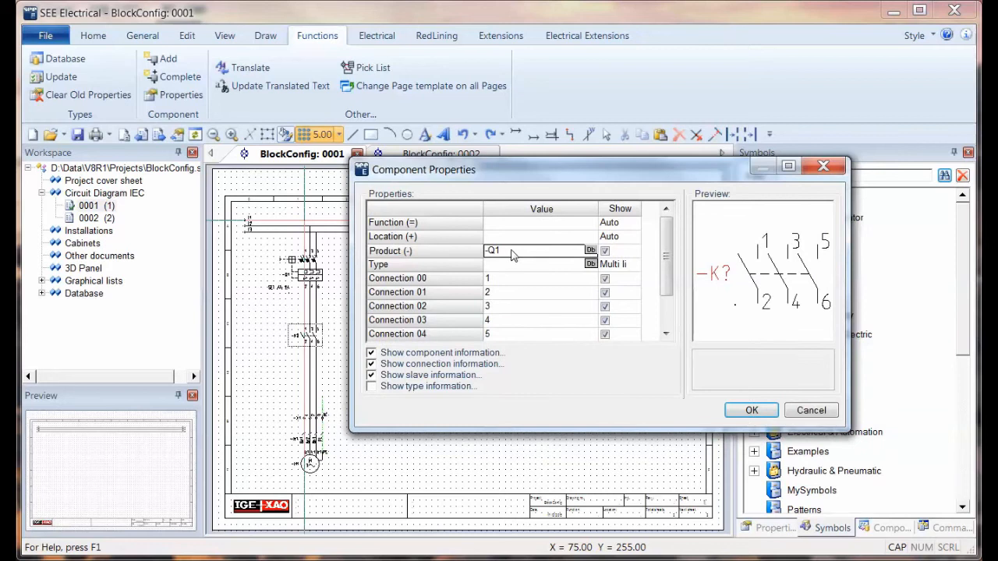
click(590, 249)
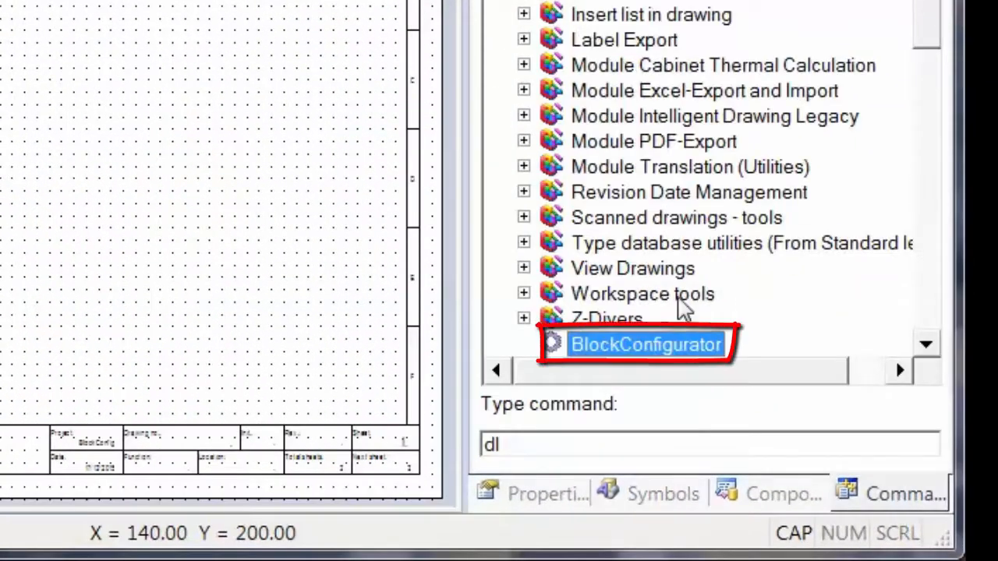
- Apply the 4-6.3A configuration, giving -Q1 PKZM0-6.3 and -K1 DILM7-01
double_click(646, 344)
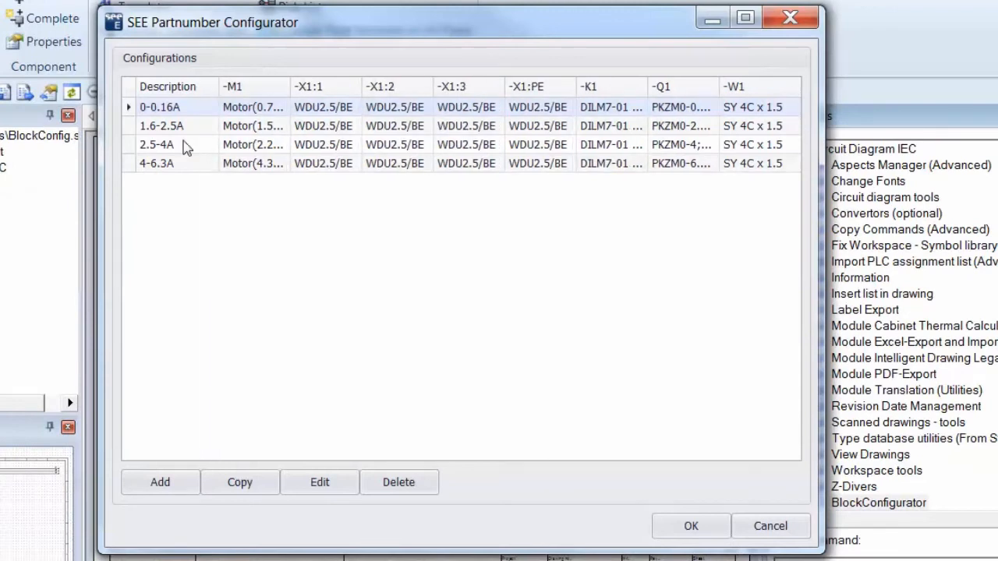
mouse_move(178, 171)
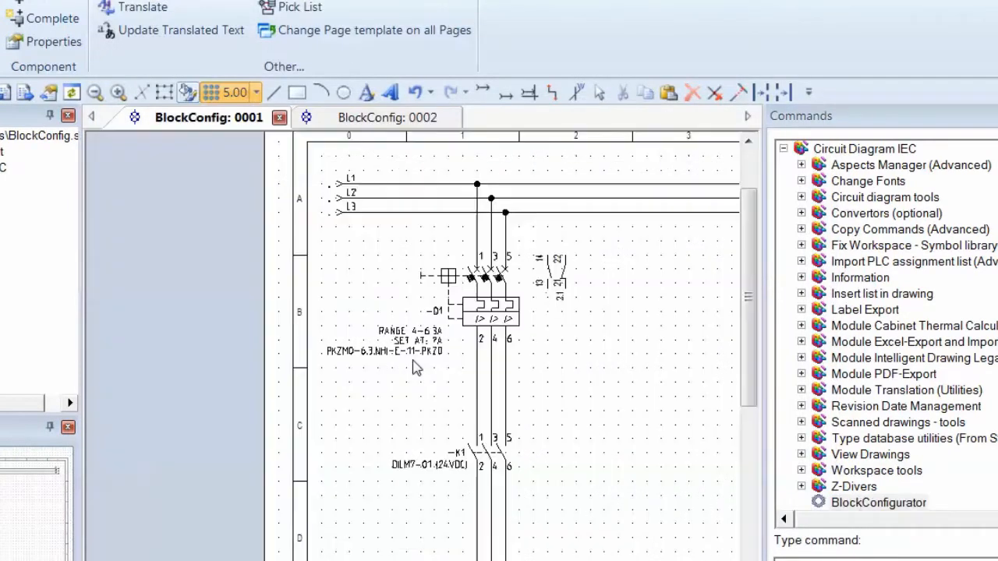
scroll(down, 3)
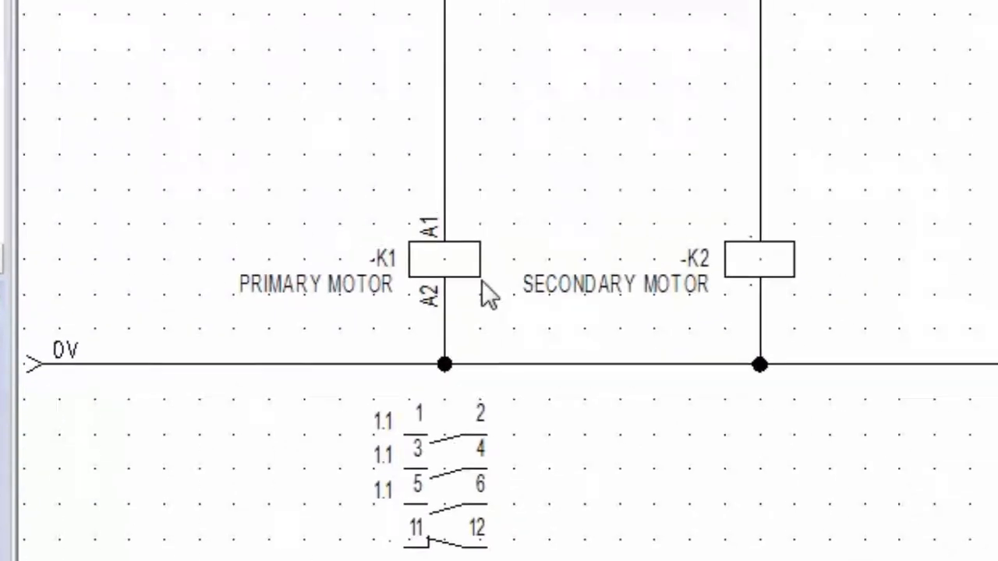
- Inspect coil -K1 on sheet 0002 for its cross-referenced main contacts
double_click(443, 261)
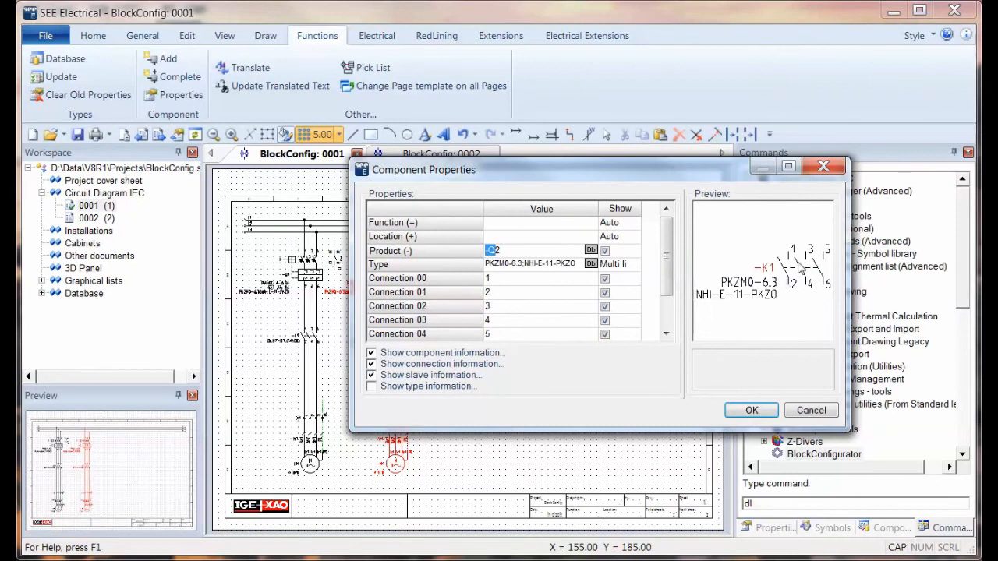
- Confirm -Q2 as the breaker designation of the copied motor circuit
click(751, 411)
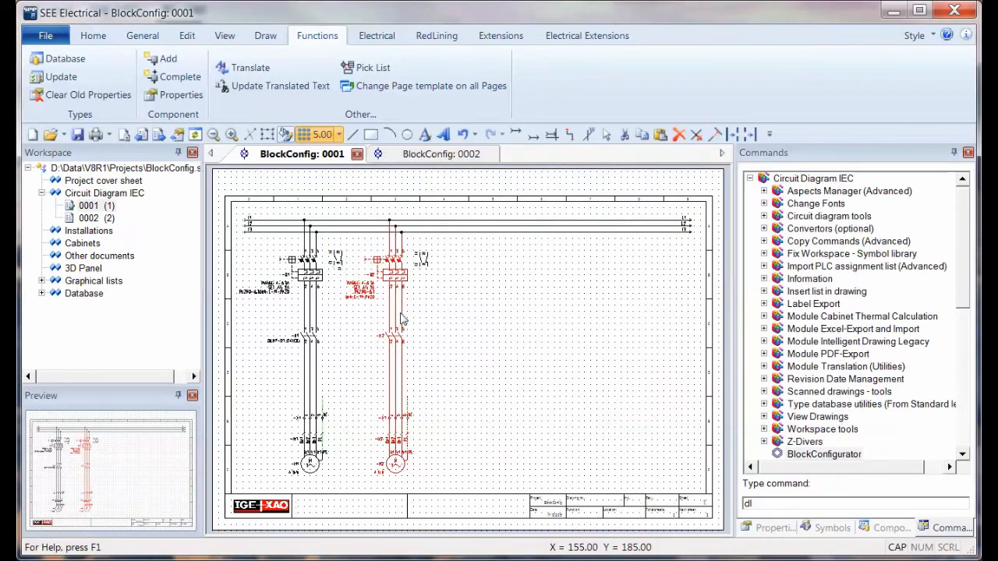
click(825, 454)
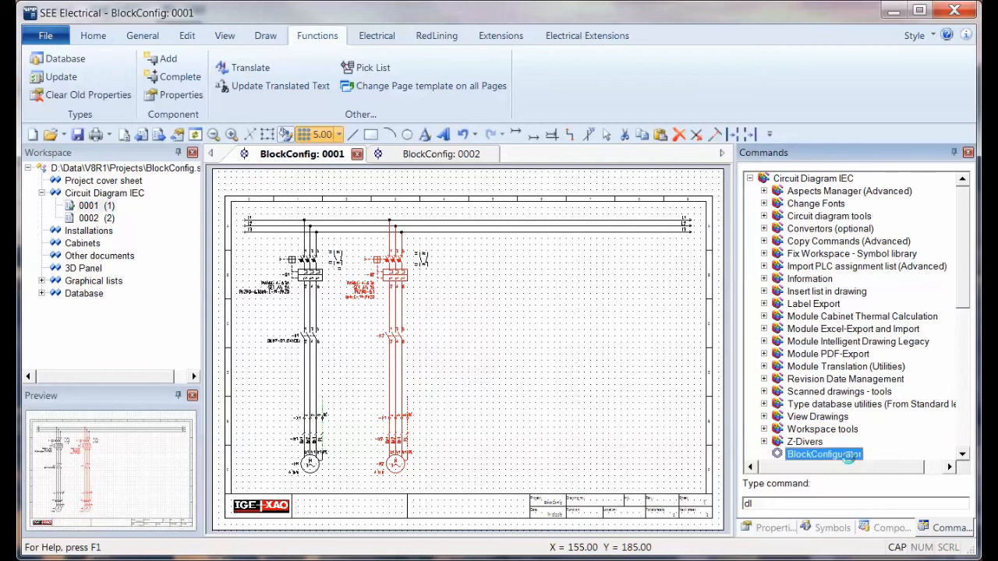
- Run BlockConfigurator and confirm cable -W2 with type SY 4C x 1.5
double_click(824, 454)
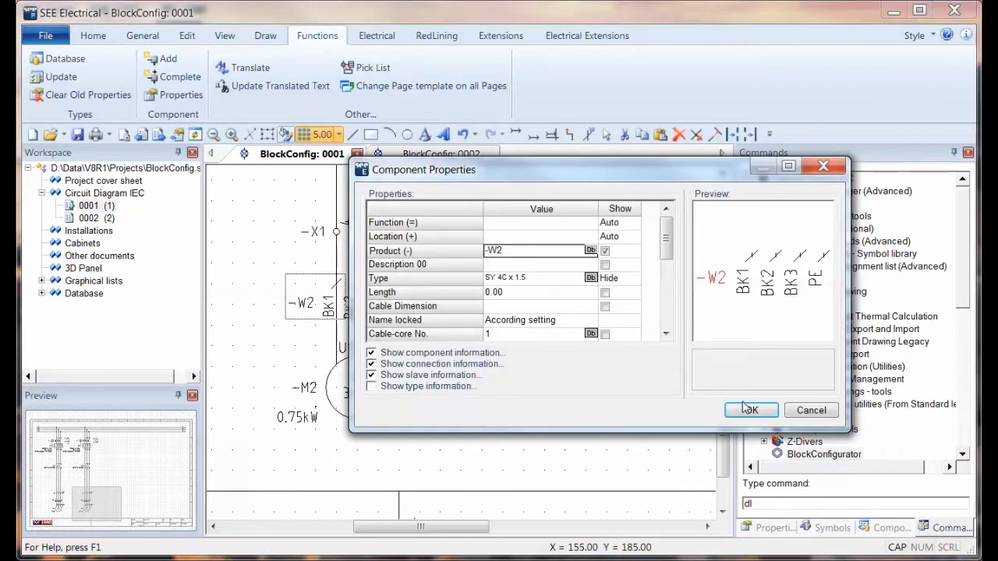
click(751, 410)
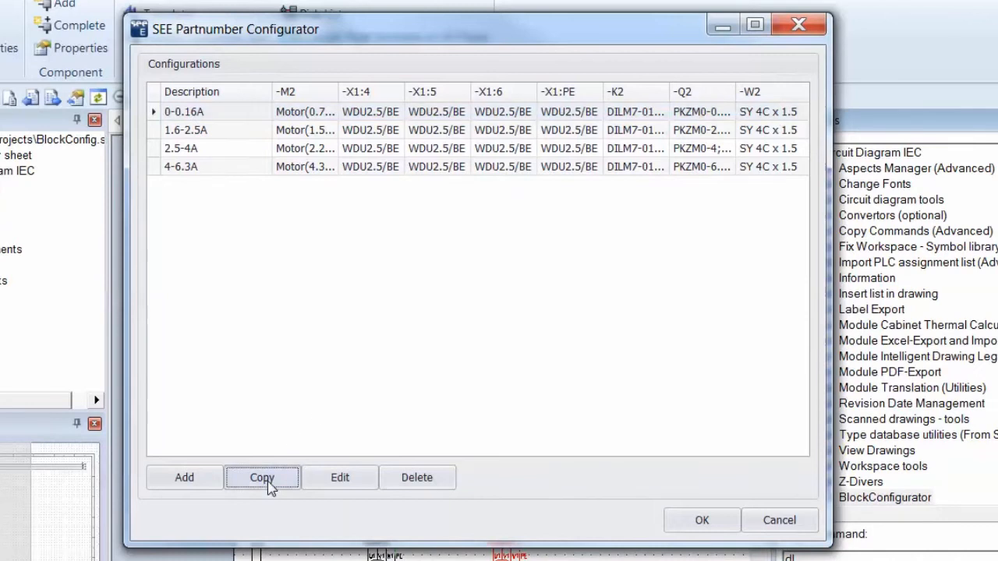
- Copy the 0-0.16A configuration as variant 6.3-10A and browse parts for -Q2
click(262, 477)
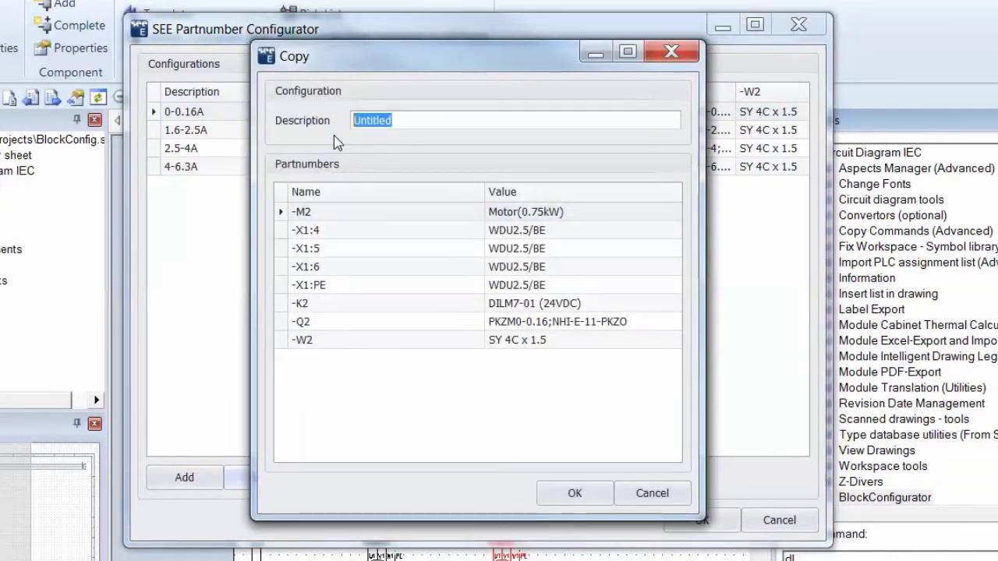
text(6.3)
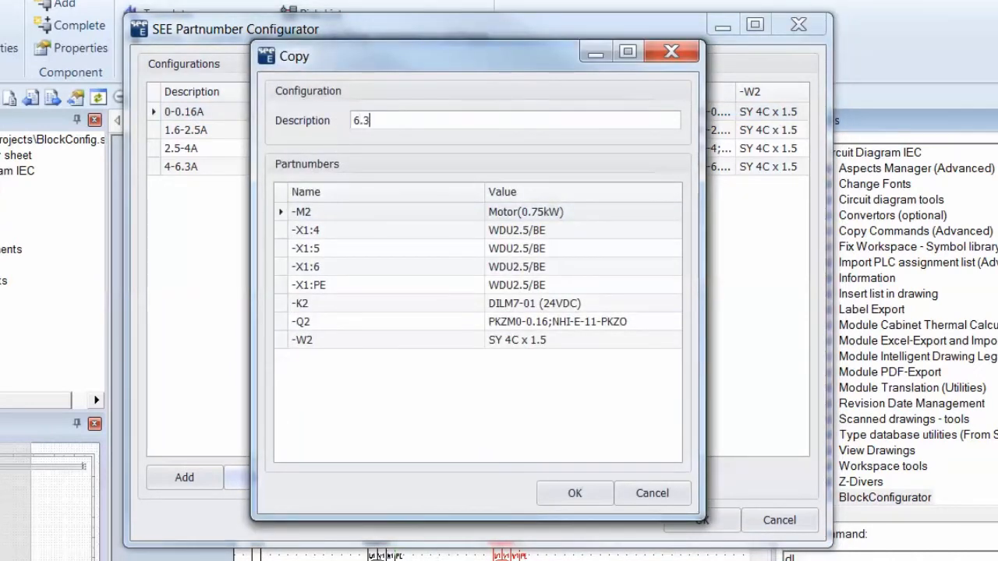
text(-10A)
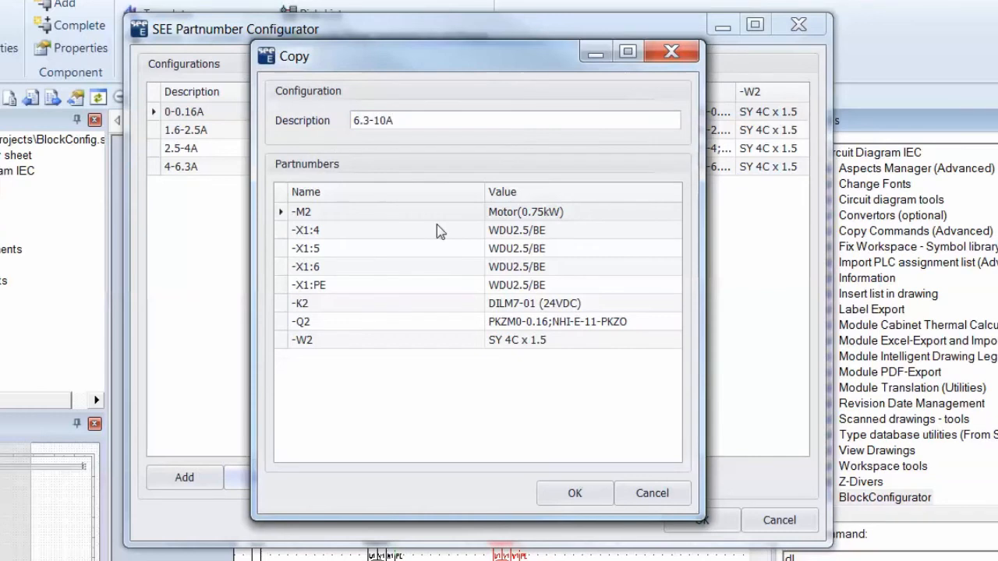
click(557, 321)
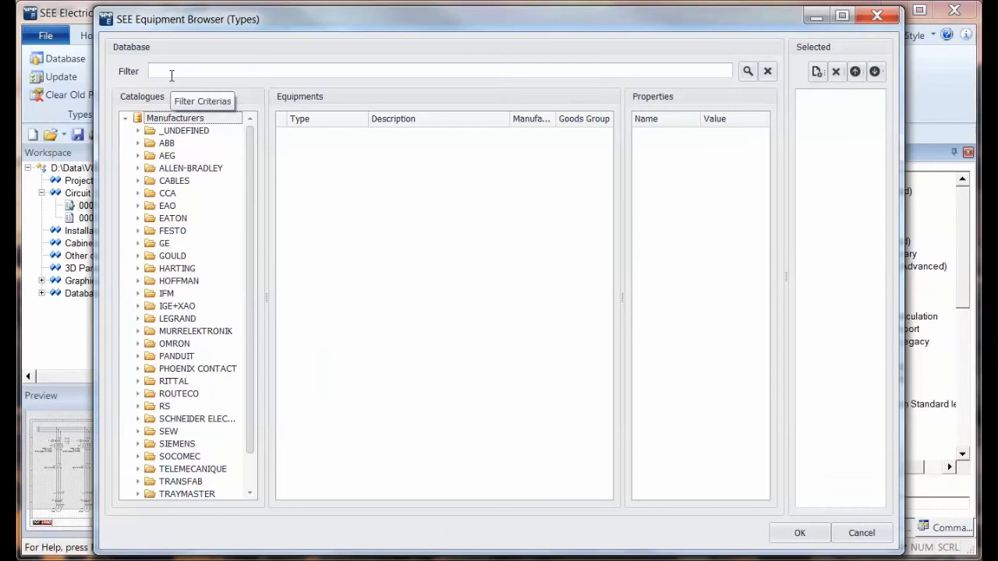
- Search the catalogue for PKZM and select PKZM0-10 (6.3-10A) for -Q2
text(PKZM)
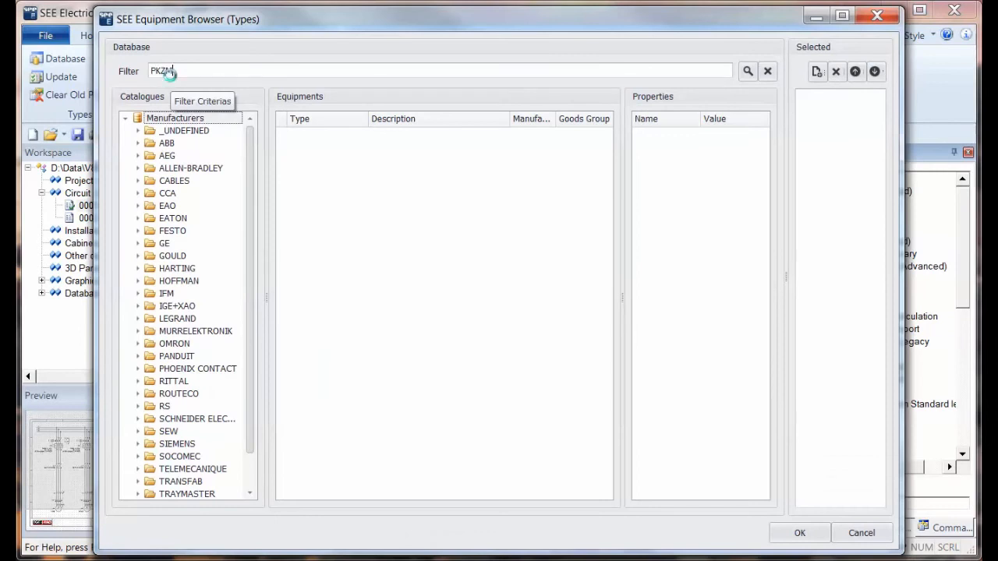
click(749, 69)
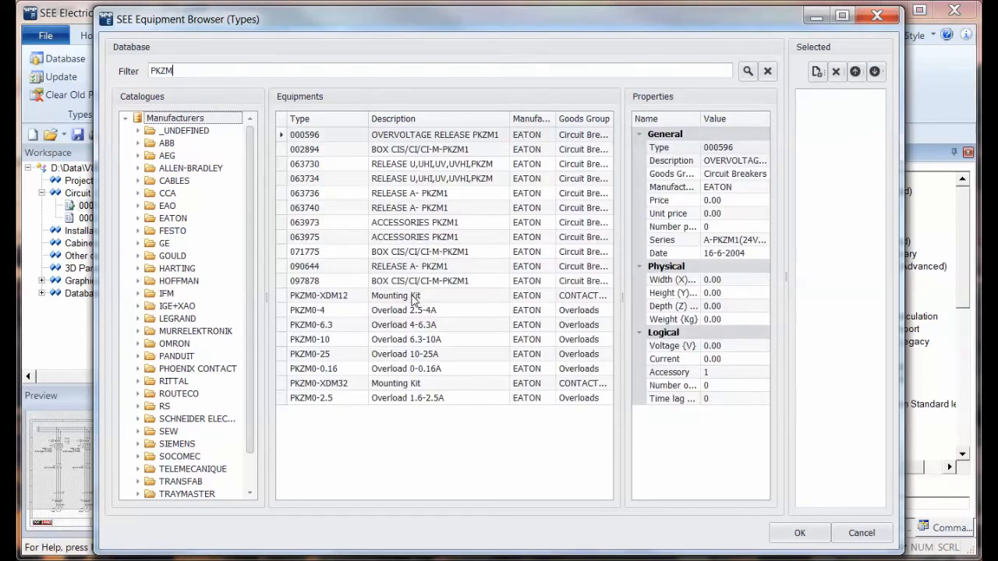
click(406, 339)
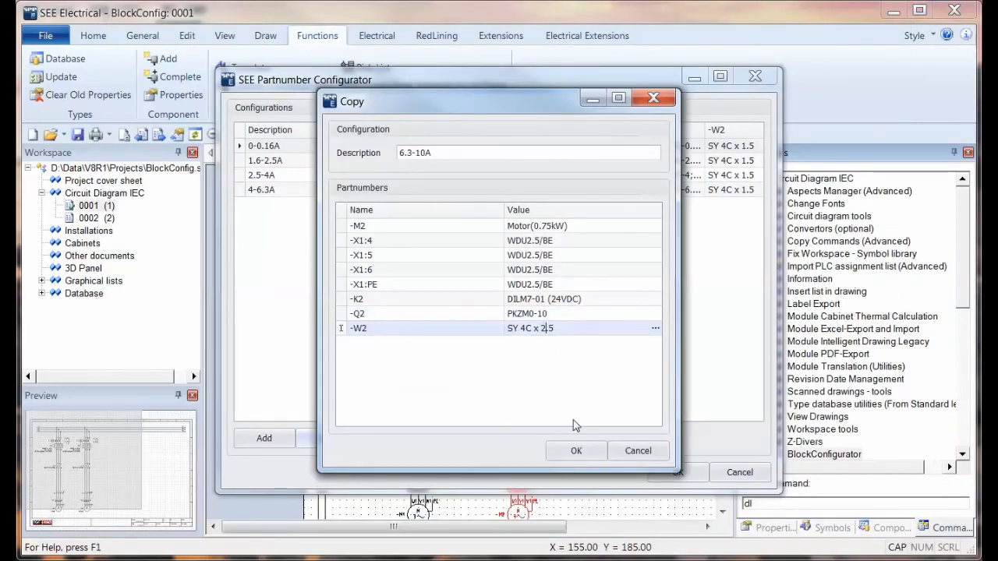
- Confirm the 6.3-10A variant with an SY 4C x 2.5 cable for -W2
click(577, 451)
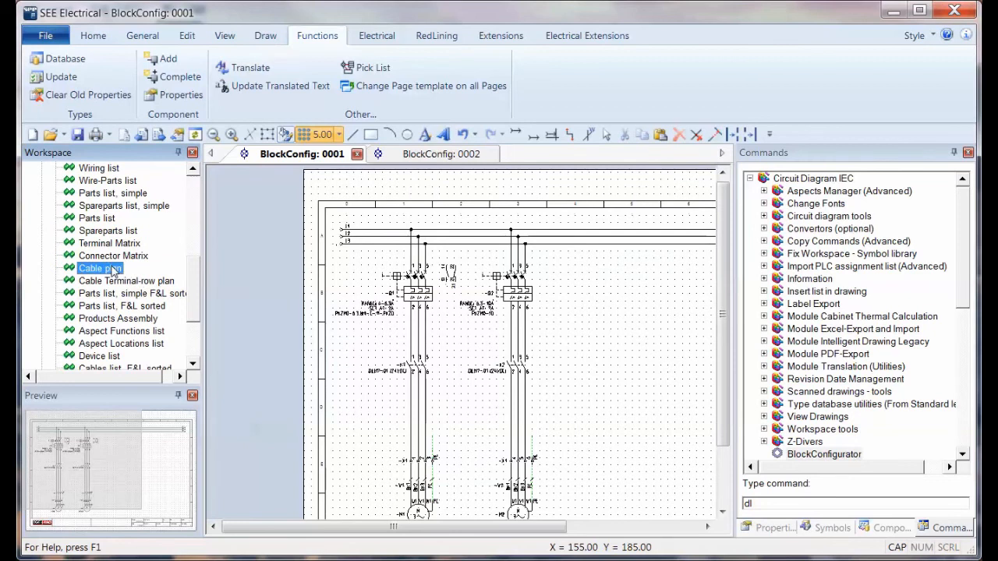
- Generate the cable plan listing -W1 (SY 4C x 1.5) and -W2 (SY 4C x 2.5)
click(435, 153)
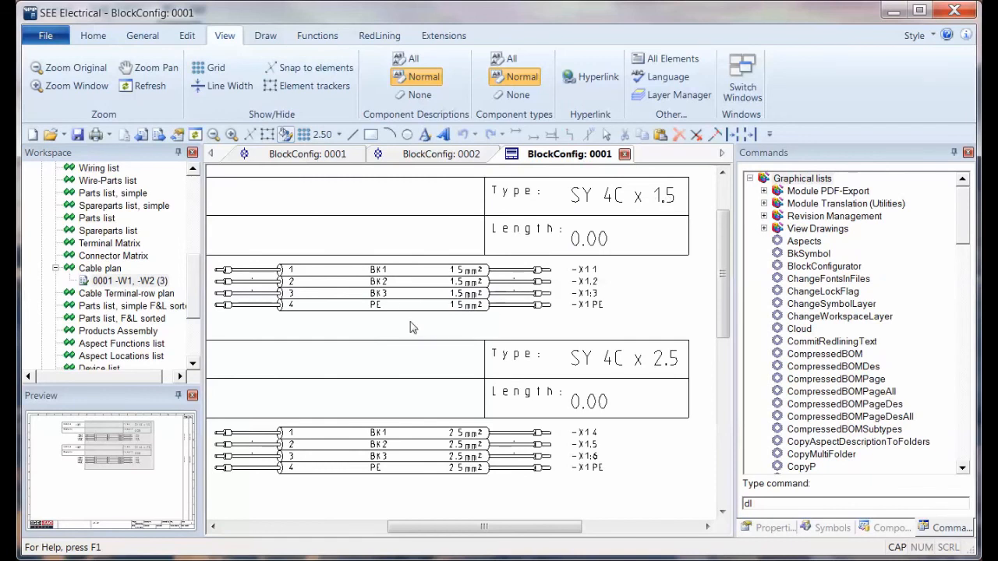
mouse_move(655, 308)
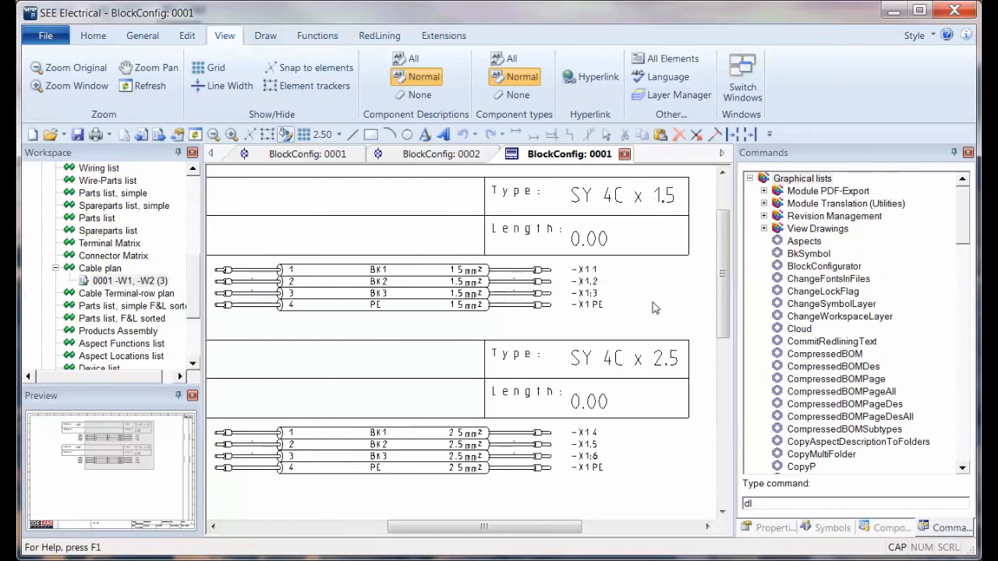